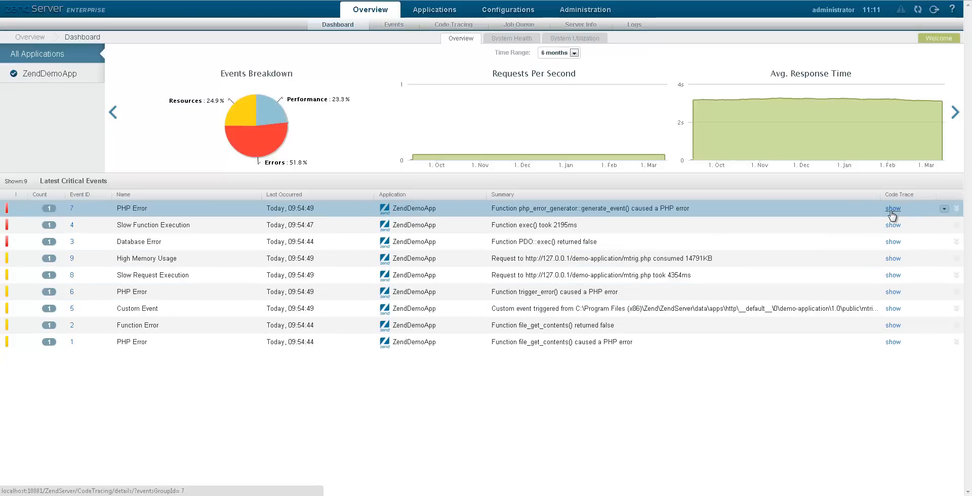
Show the PHP Error event's code trace with its slowest path highlighted, then browse function statistics
click(892, 208)
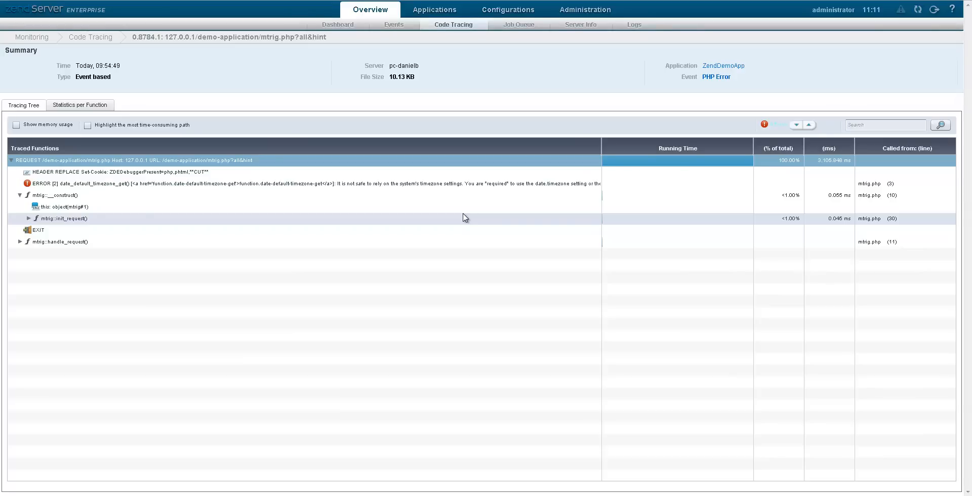
click(88, 125)
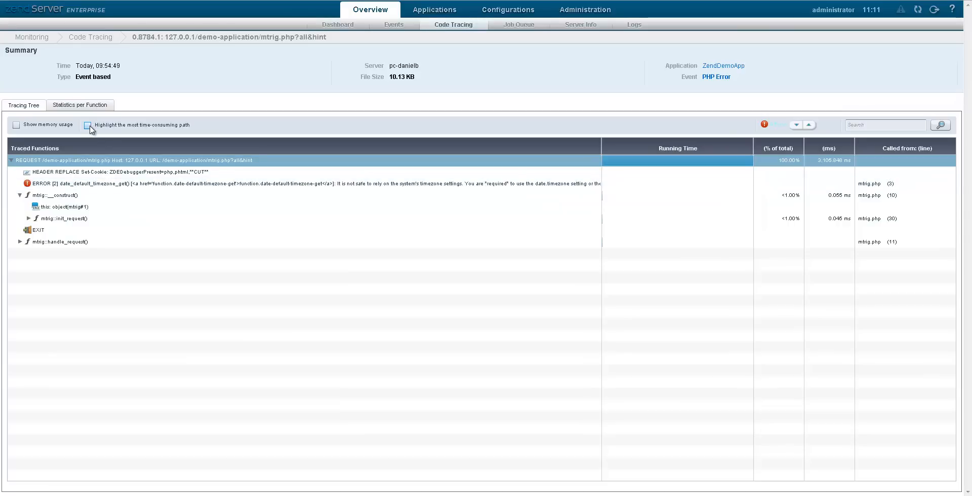
click(87, 124)
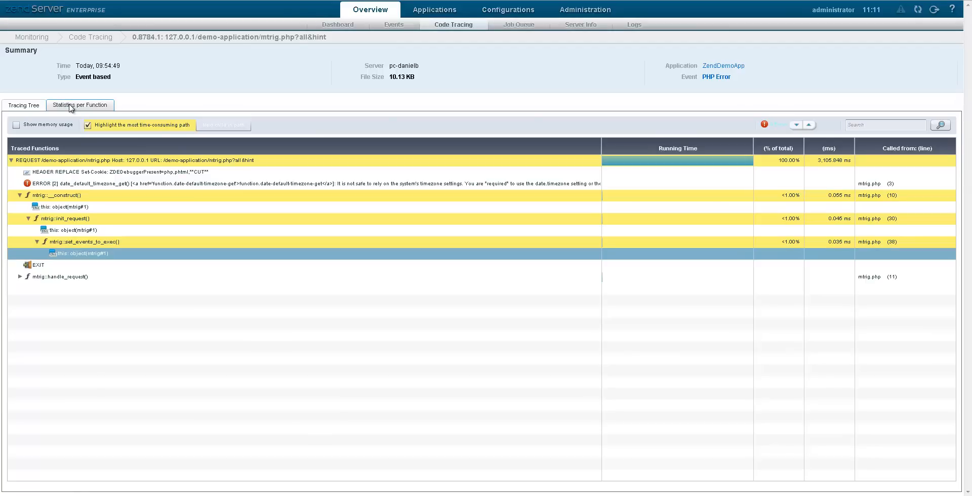
click(80, 105)
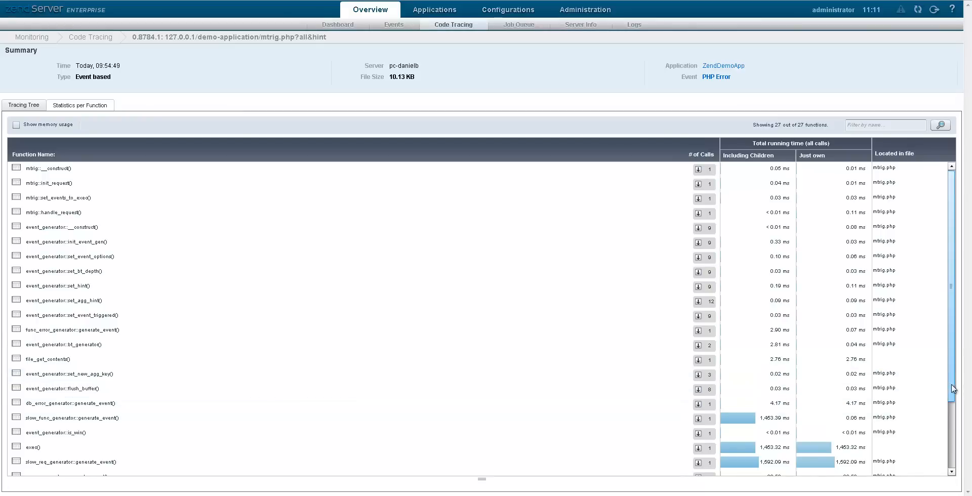
scroll(down, 3)
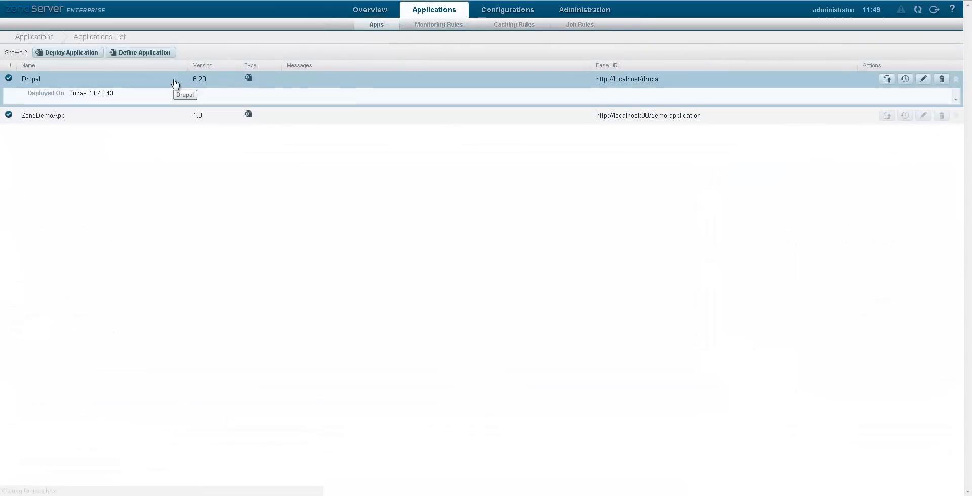
Expand Drupal's monitoring data to show the 10609 ms Slow Request Execution event
click(31, 79)
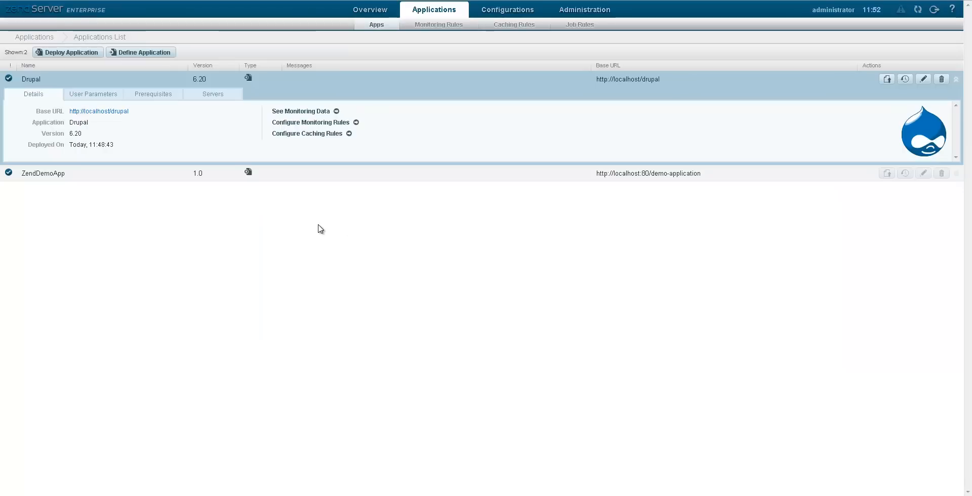
click(300, 111)
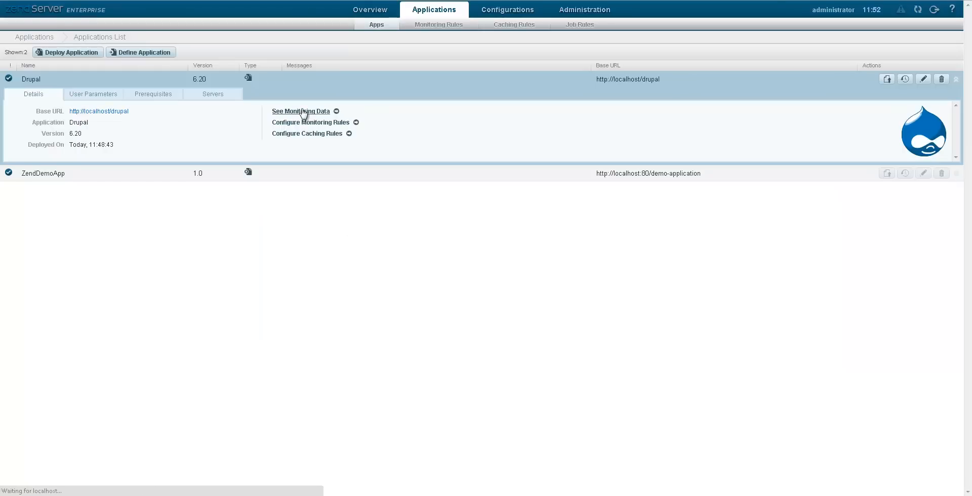
click(300, 112)
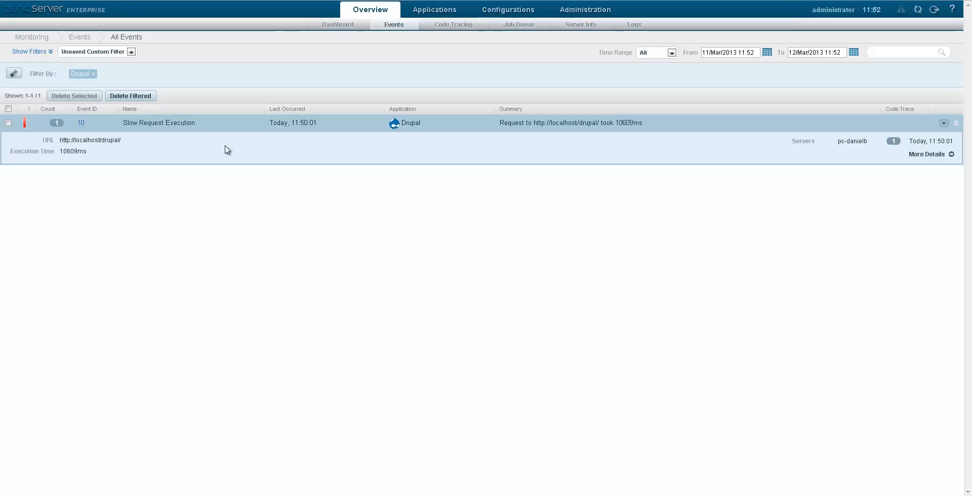
Show the Slow Request Execution event's details and request variables, then go to Code Tracing
click(80, 123)
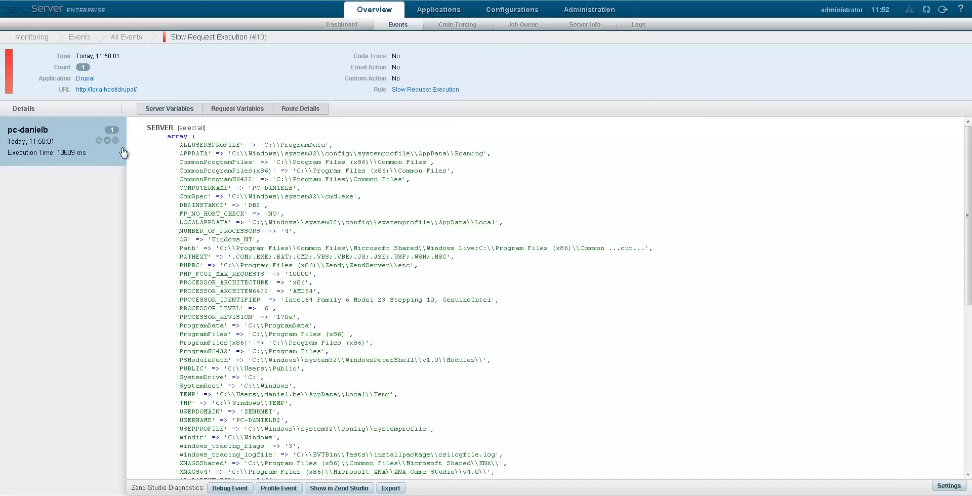
click(237, 108)
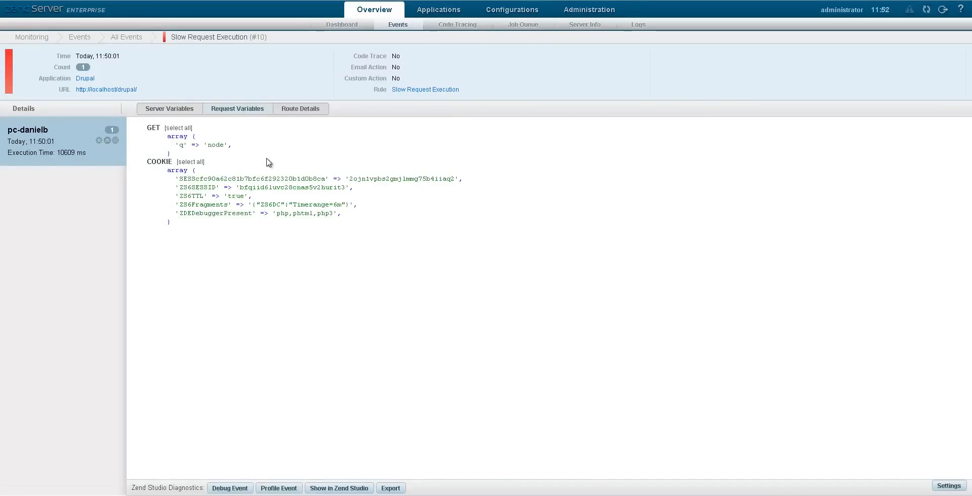
mouse_move(274, 273)
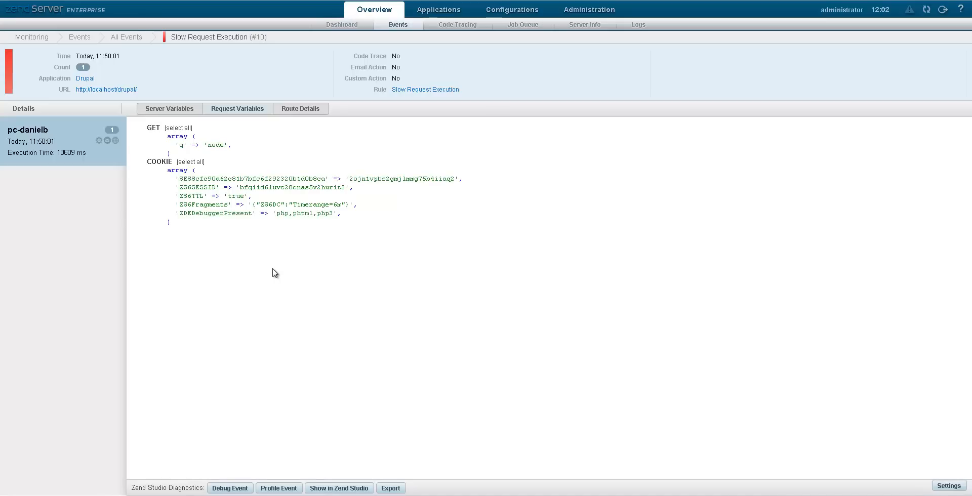
click(457, 25)
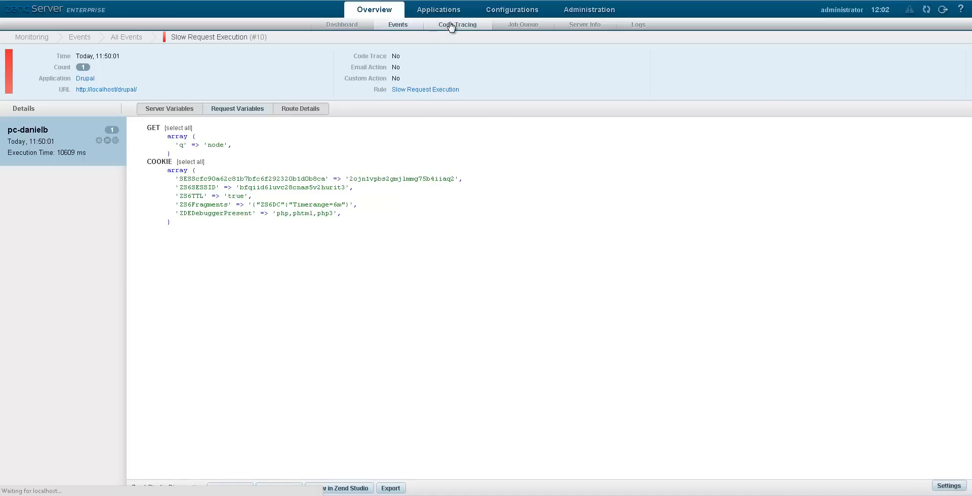
click(457, 25)
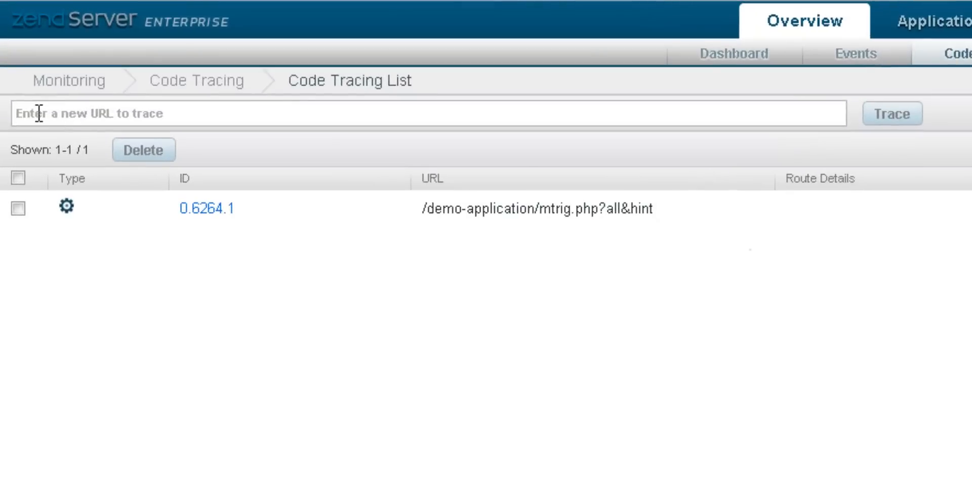
text(http://localhost/drupal/)
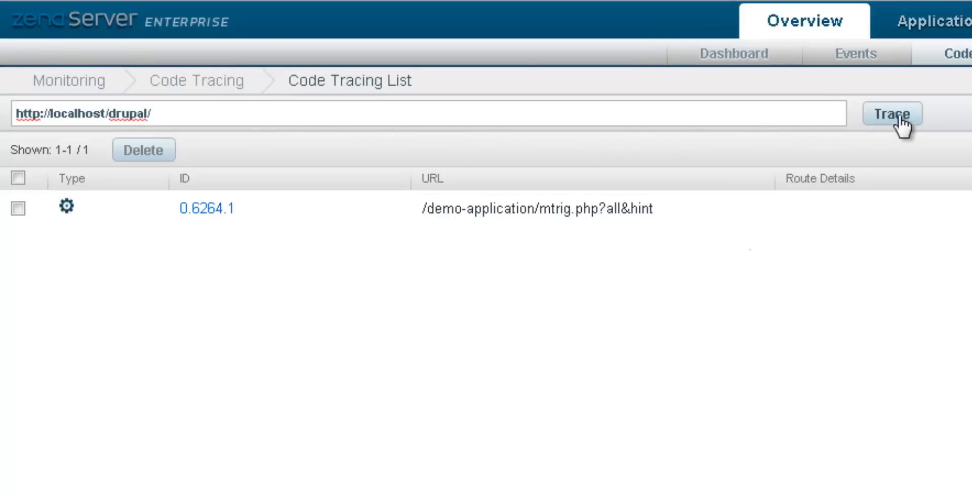
click(891, 114)
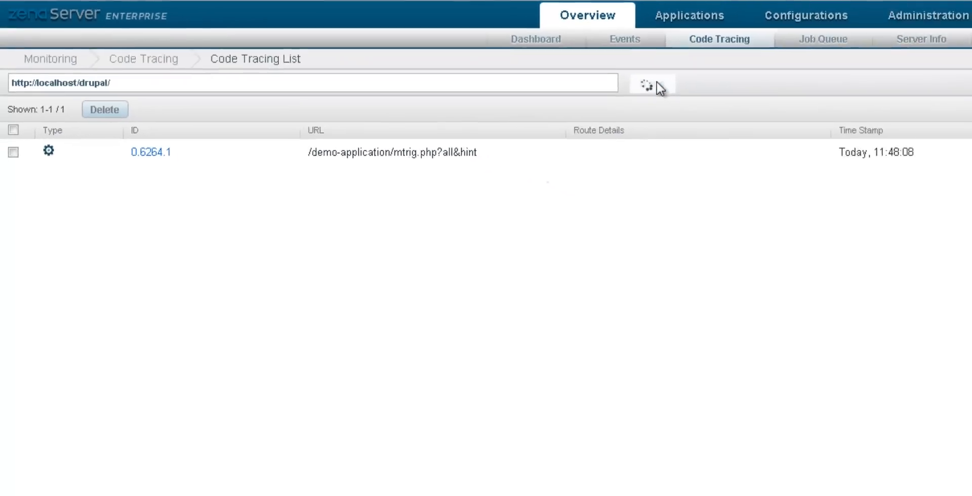
click(651, 83)
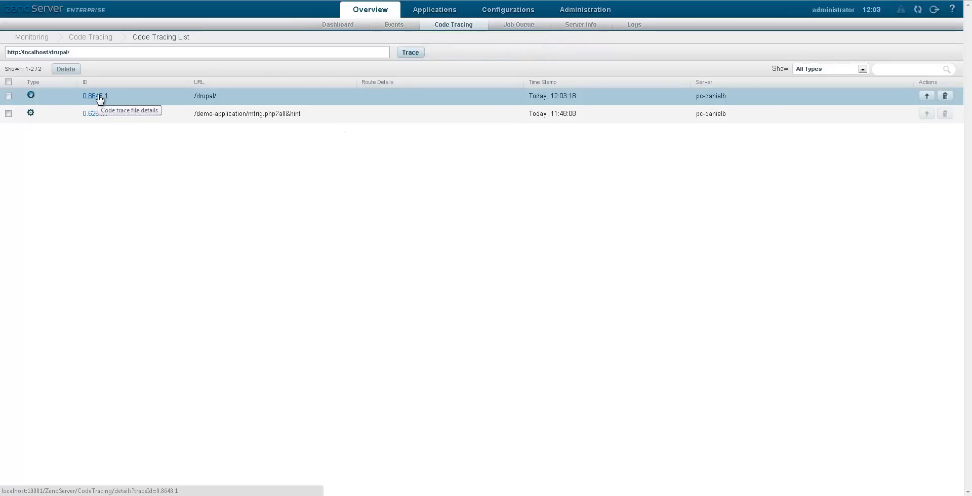
click(94, 96)
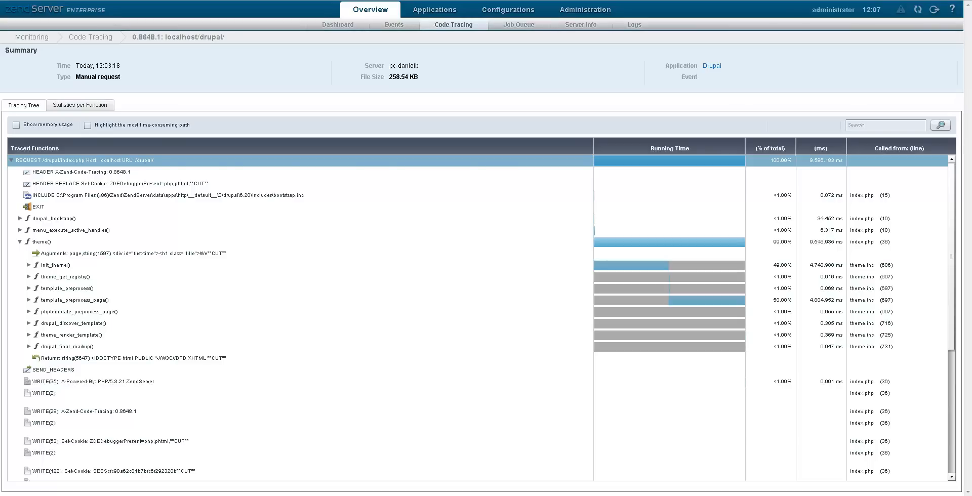
mouse_move(451, 80)
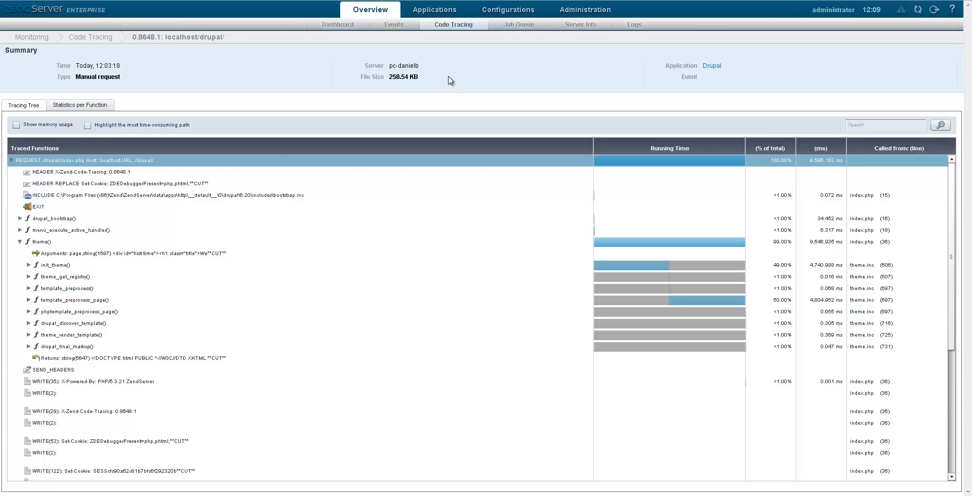
Enable Trace code under Critical for Drupal's Slow Request Execution rule, save, and restart
click(433, 9)
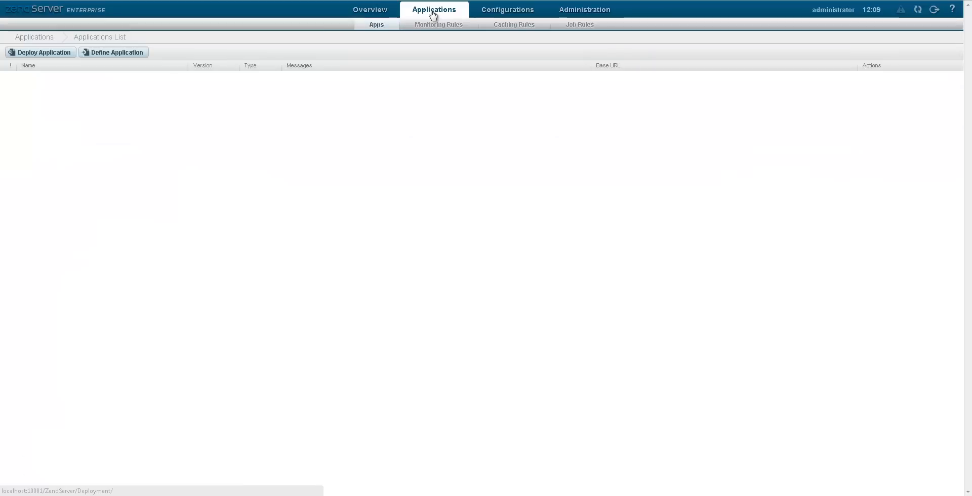
click(438, 25)
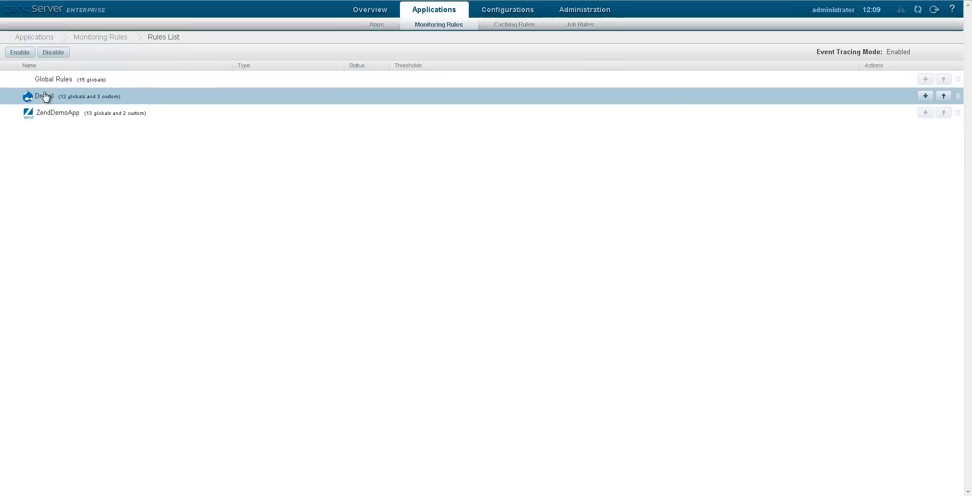
click(45, 96)
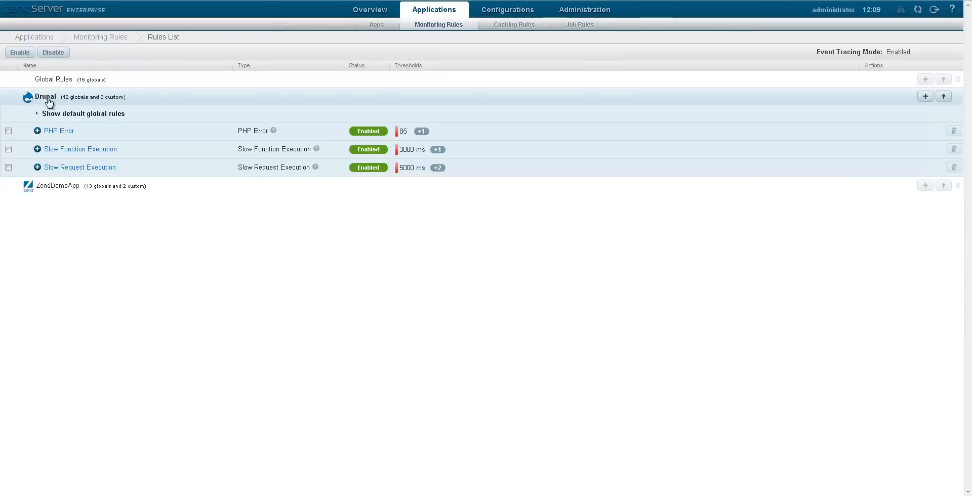
click(79, 167)
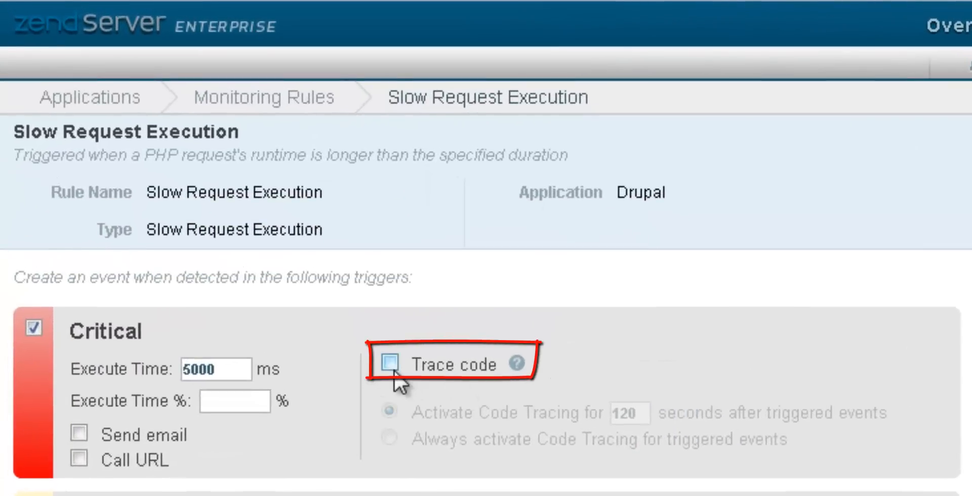
click(389, 365)
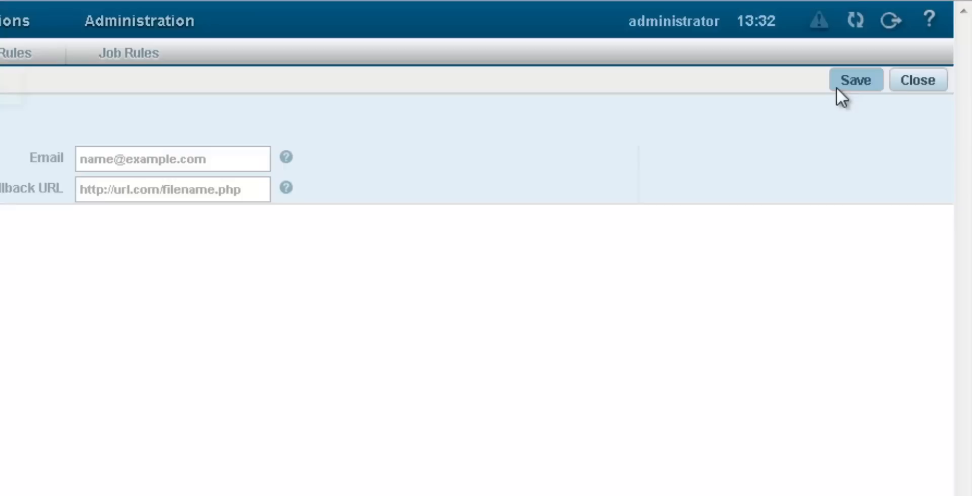
click(854, 80)
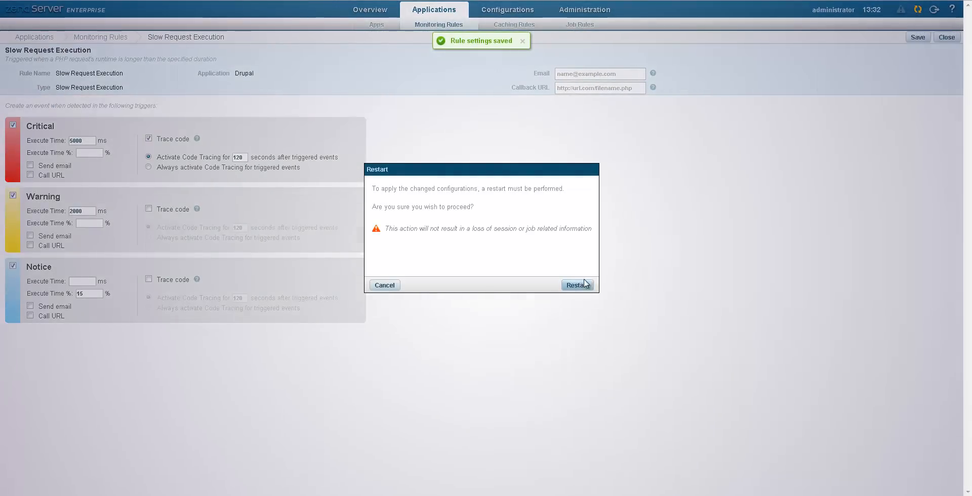
click(575, 284)
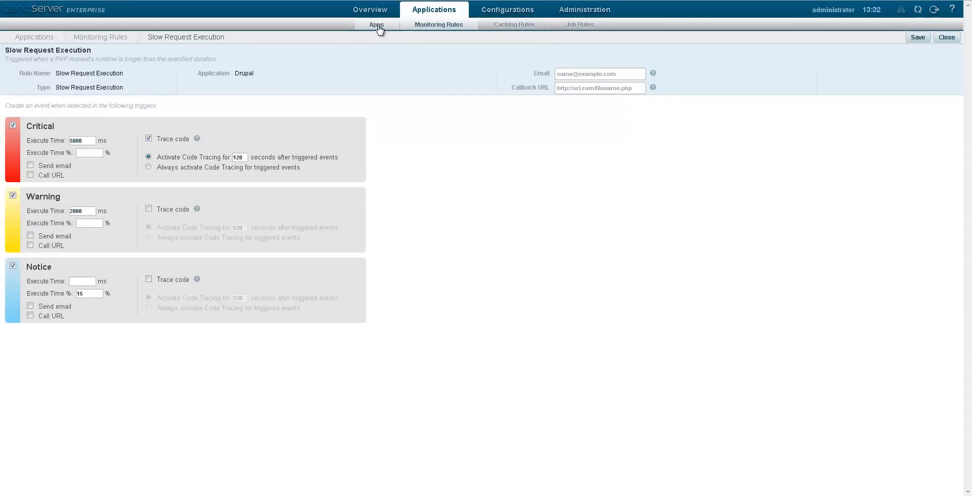
Open the automatic code trace of the 10063 ms slow Drupal request event
click(376, 24)
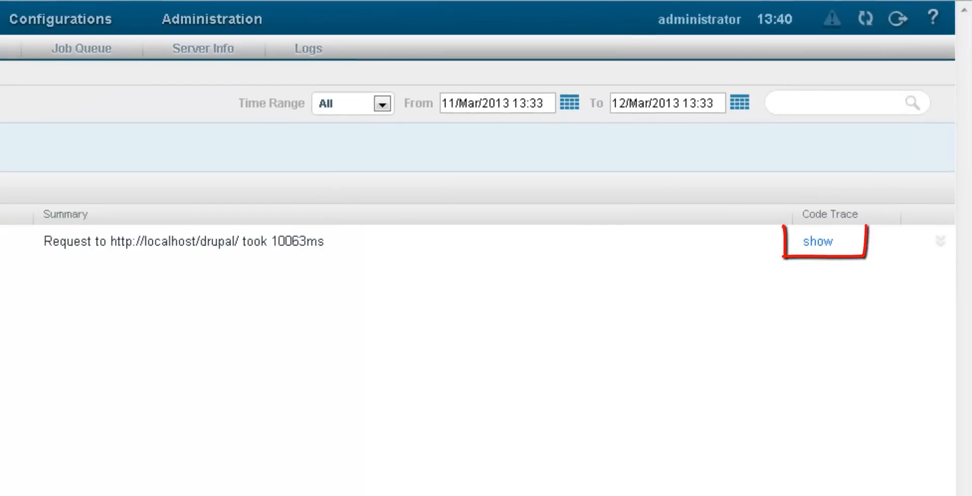
mouse_move(817, 241)
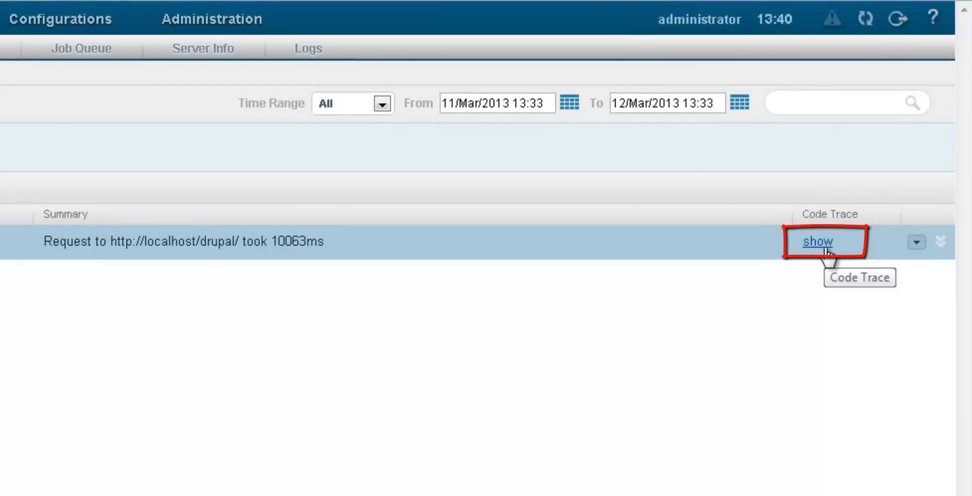
click(817, 241)
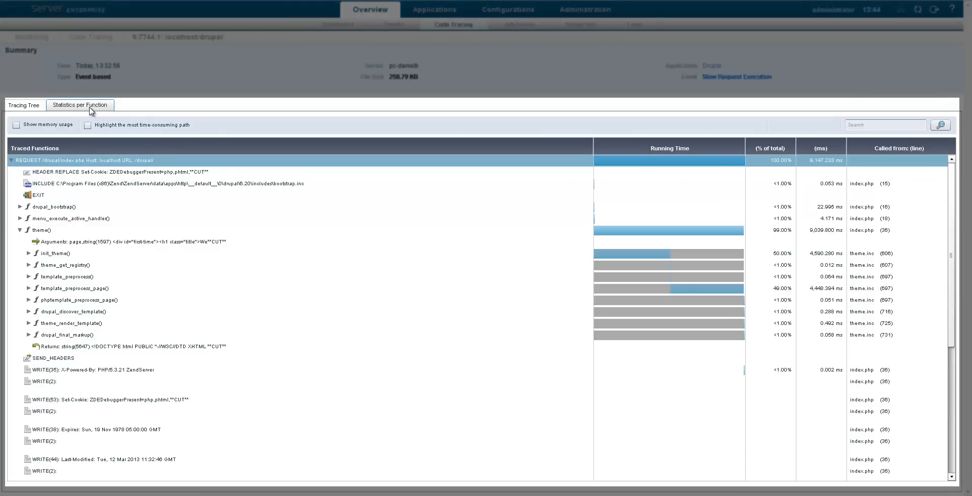
Sort function statistics by own time to expose mysleep(), then export trace 0.7744.1
click(80, 105)
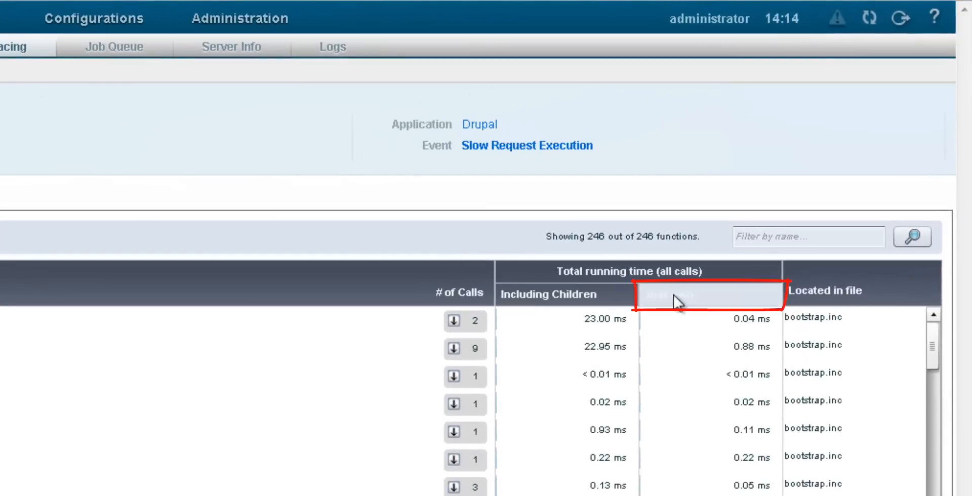
click(668, 294)
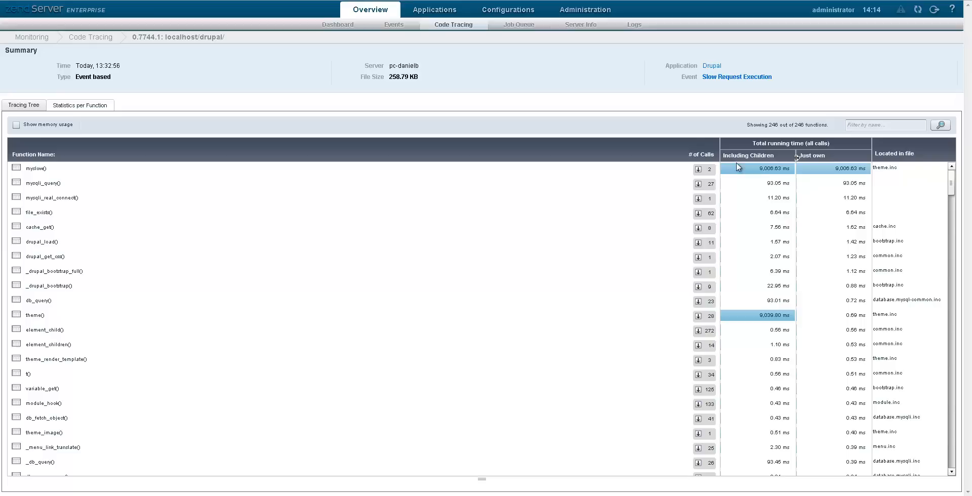
click(36, 168)
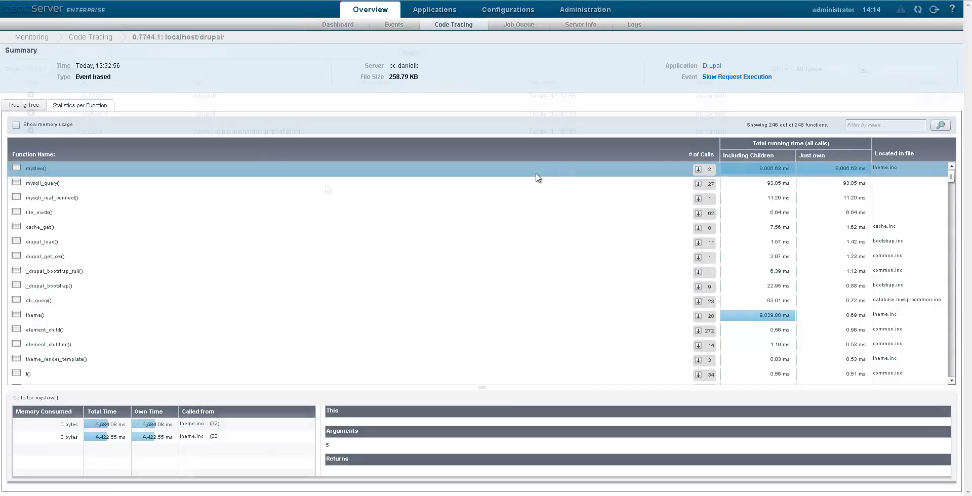
click(90, 38)
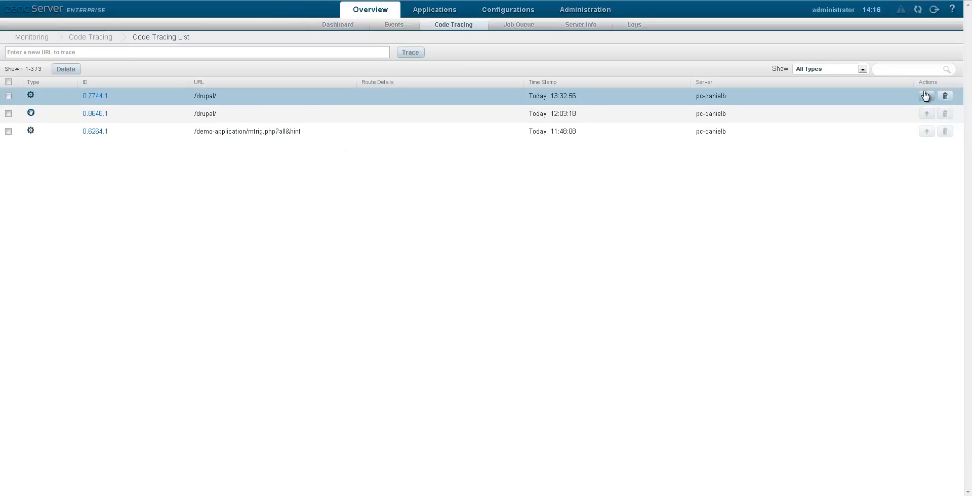
click(925, 96)
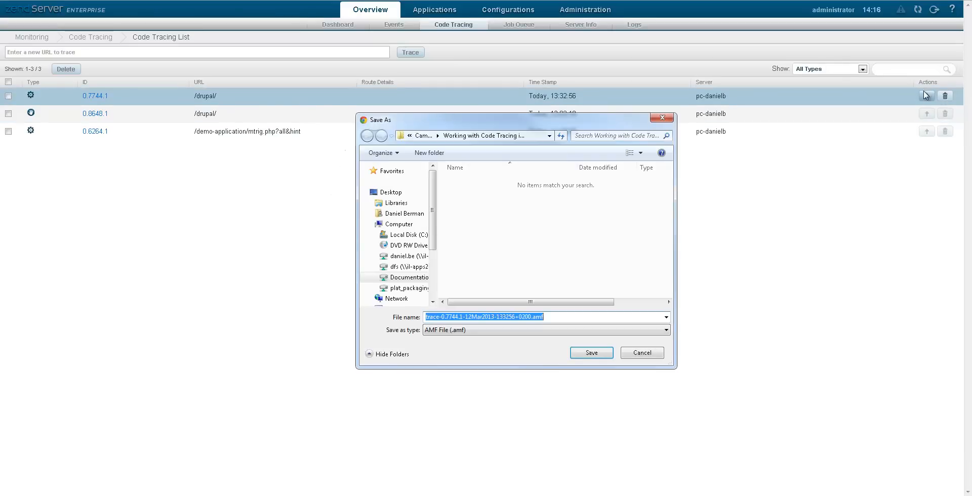